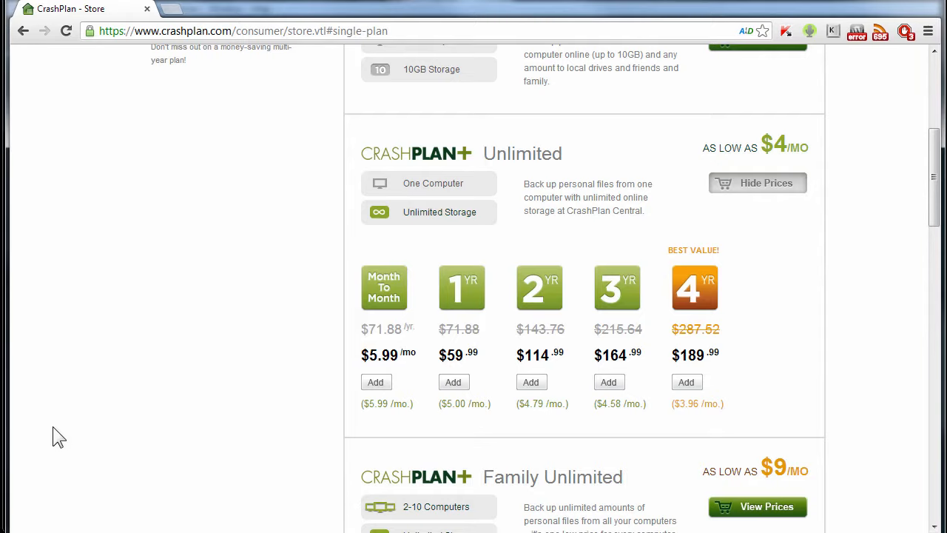
- Scroll up from the Unlimited plan prices to head to the CrashPlan+ overview page
scroll(up, 3)
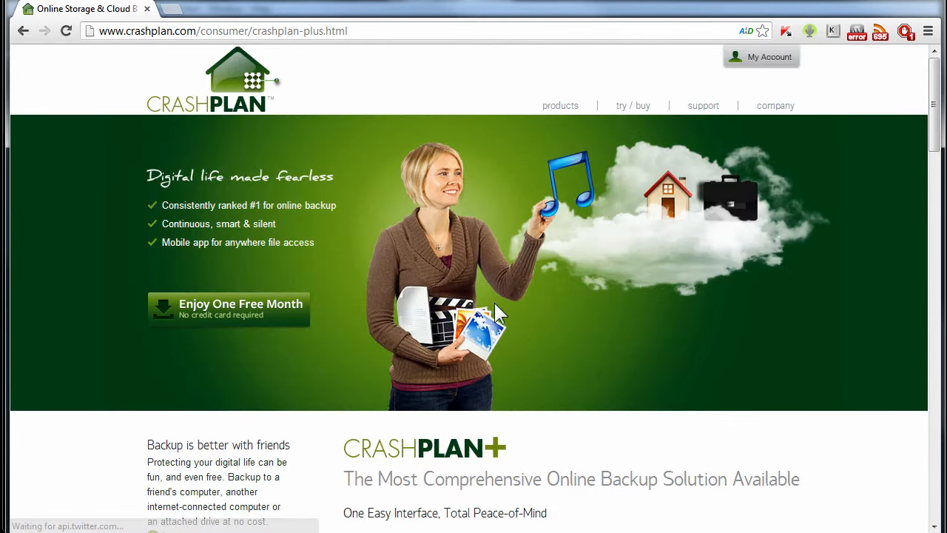
- Scroll down to the plan comparison table showing 10GB, Unlimited and Family Unlimited
scroll(down, 3)
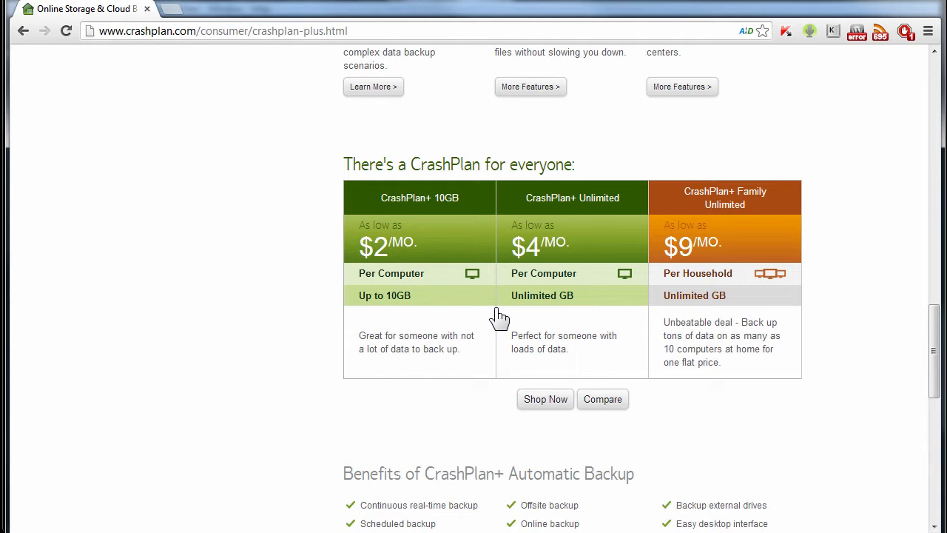
mouse_move(368, 224)
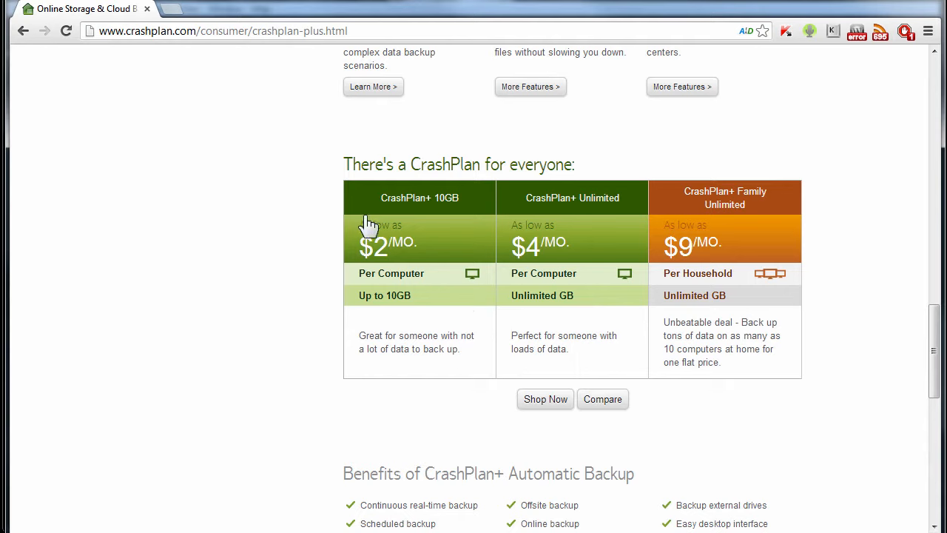
mouse_move(418, 266)
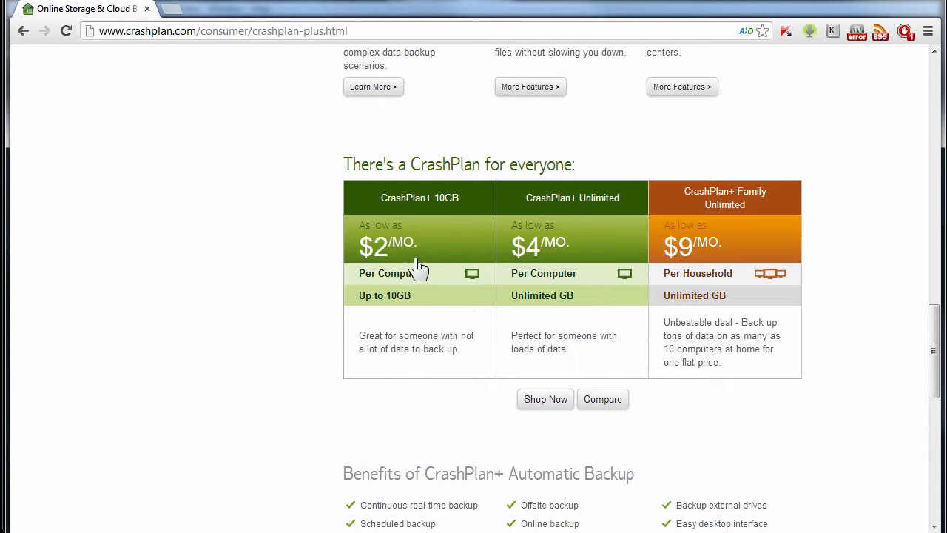
mouse_move(577, 197)
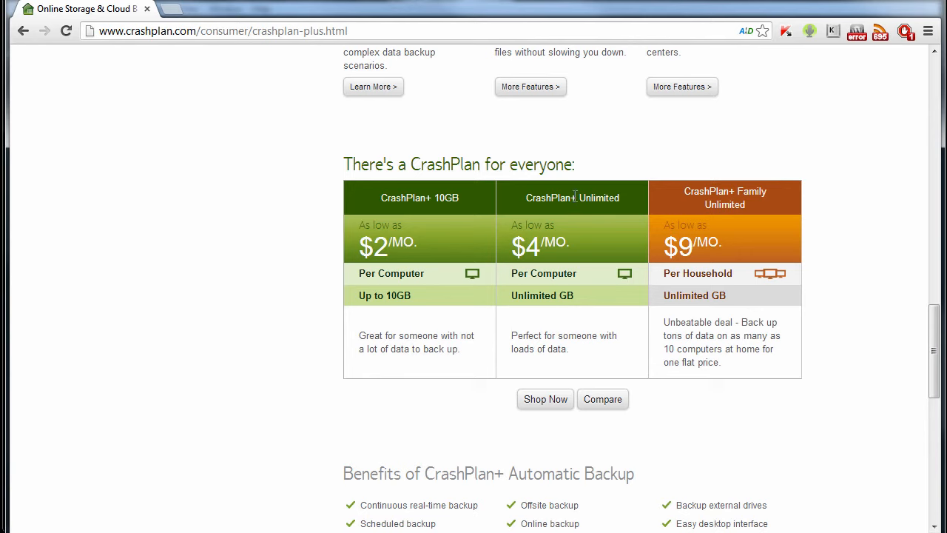
mouse_move(545, 399)
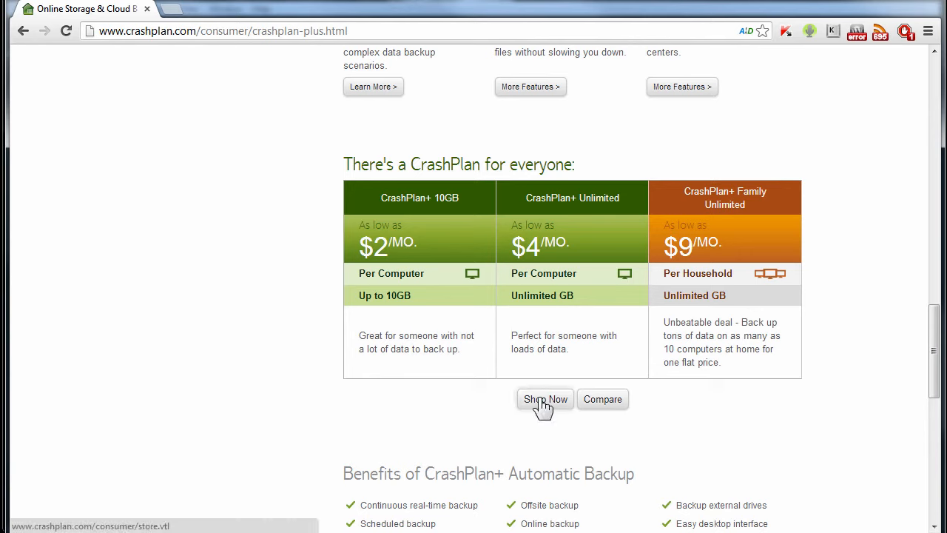
mouse_move(518, 240)
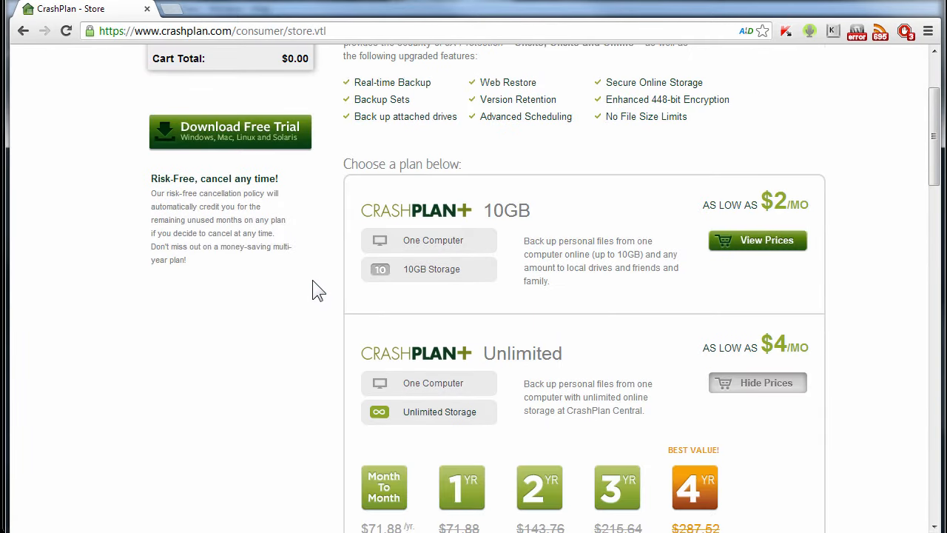
scroll(down, 3)
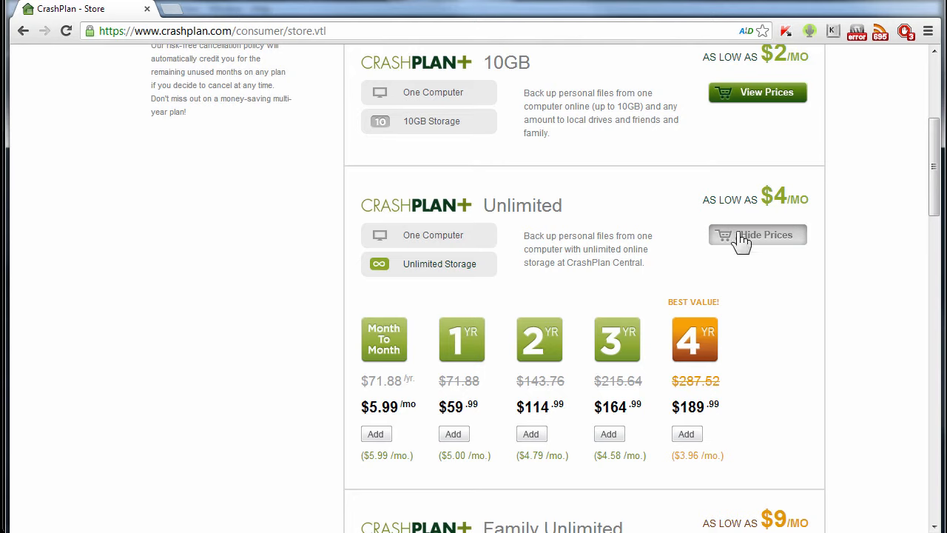
mouse_move(728, 502)
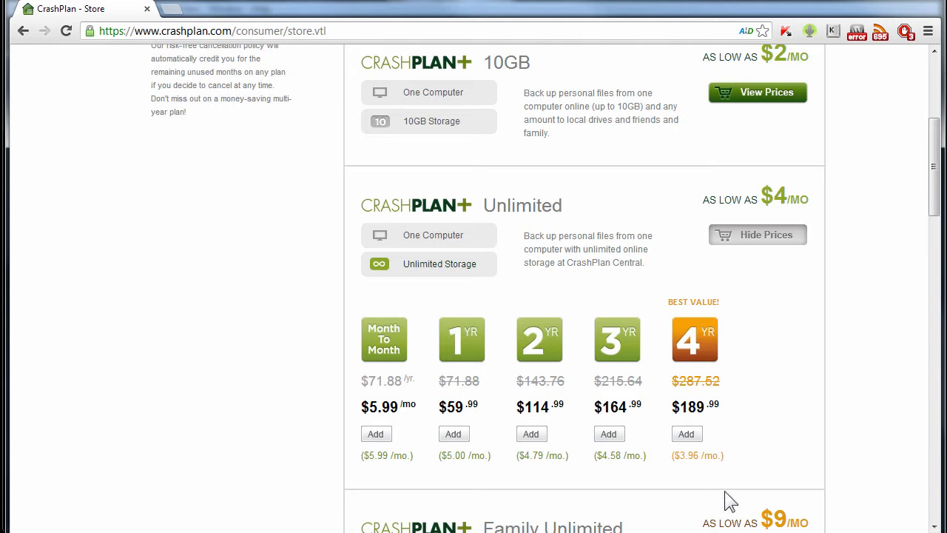
mouse_move(673, 412)
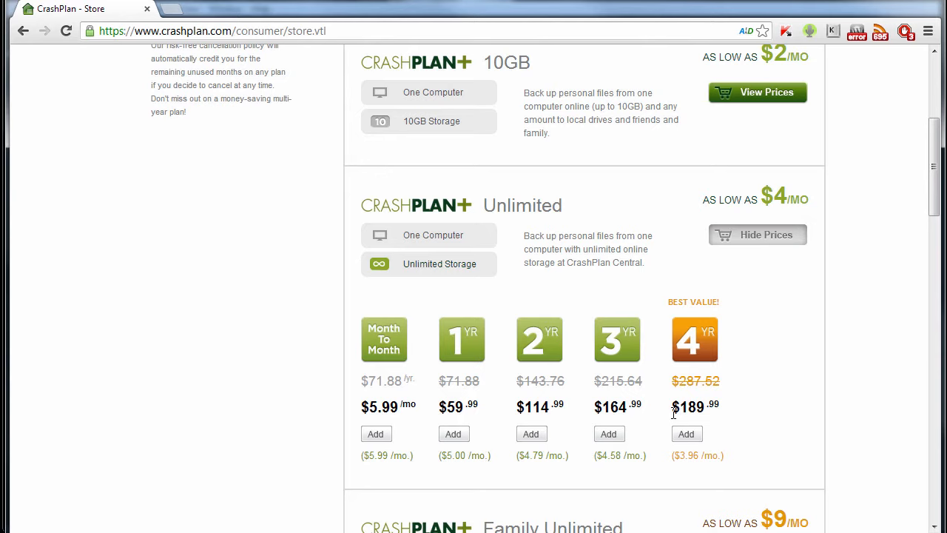
mouse_move(250, 418)
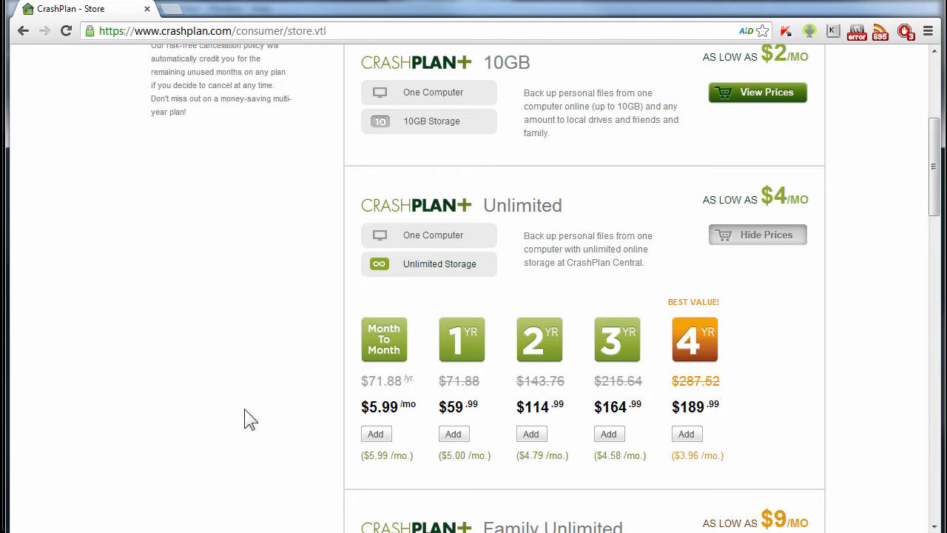
mouse_move(689, 224)
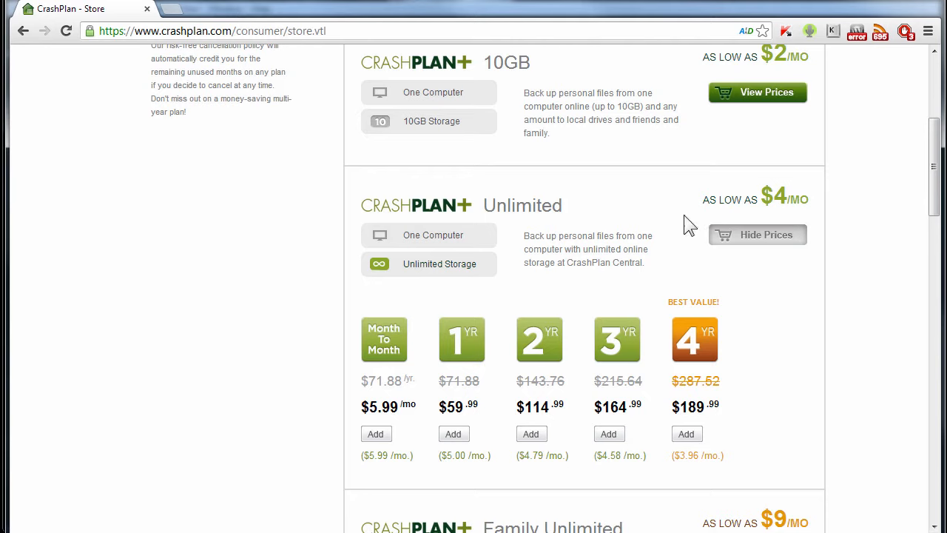
mouse_move(705, 199)
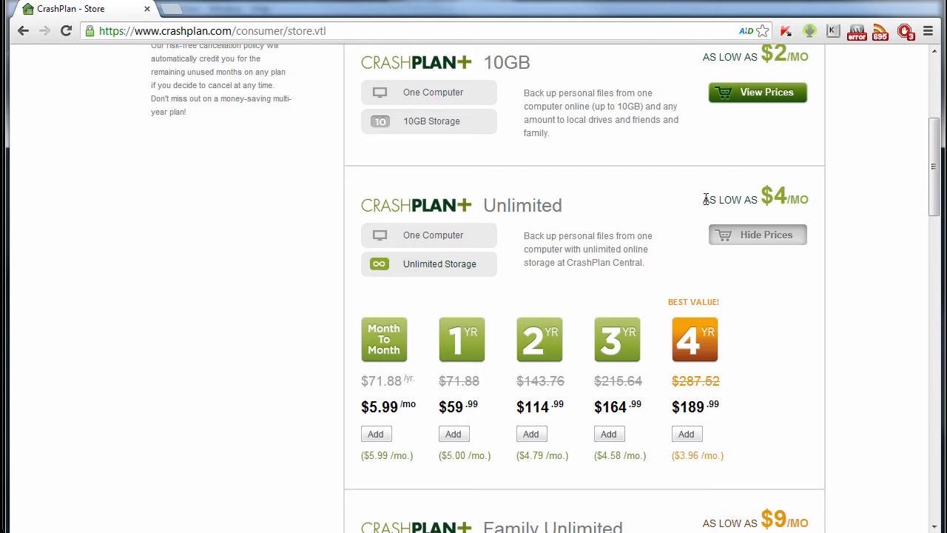
mouse_move(876, 9)
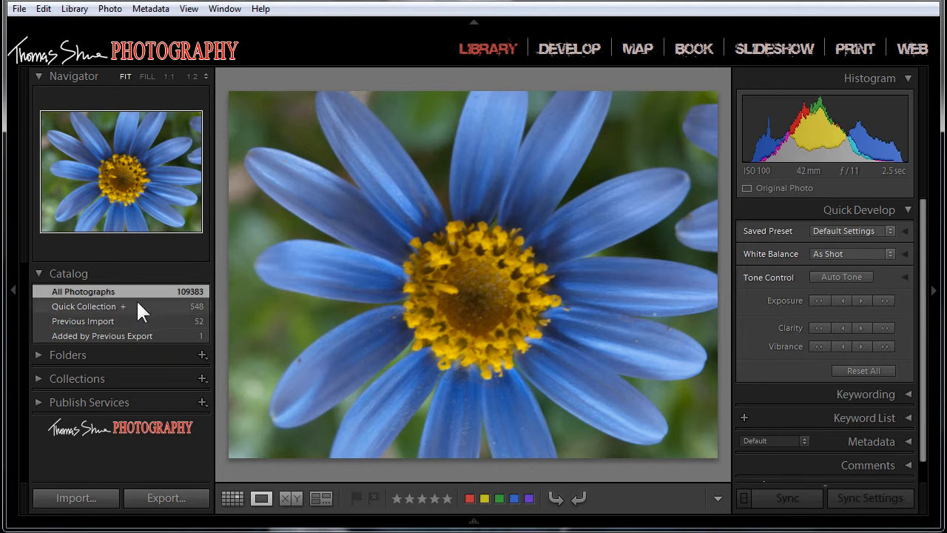
mouse_move(184, 346)
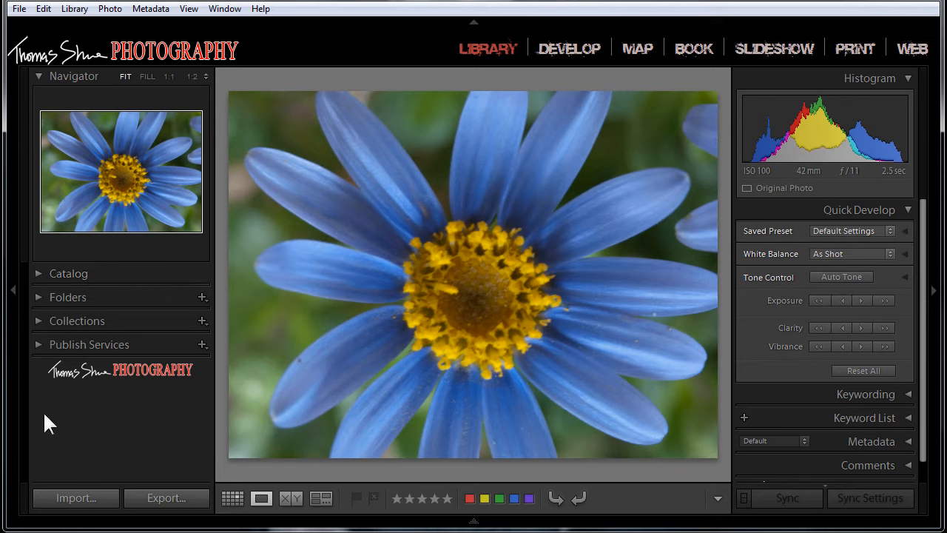
mouse_move(393, 244)
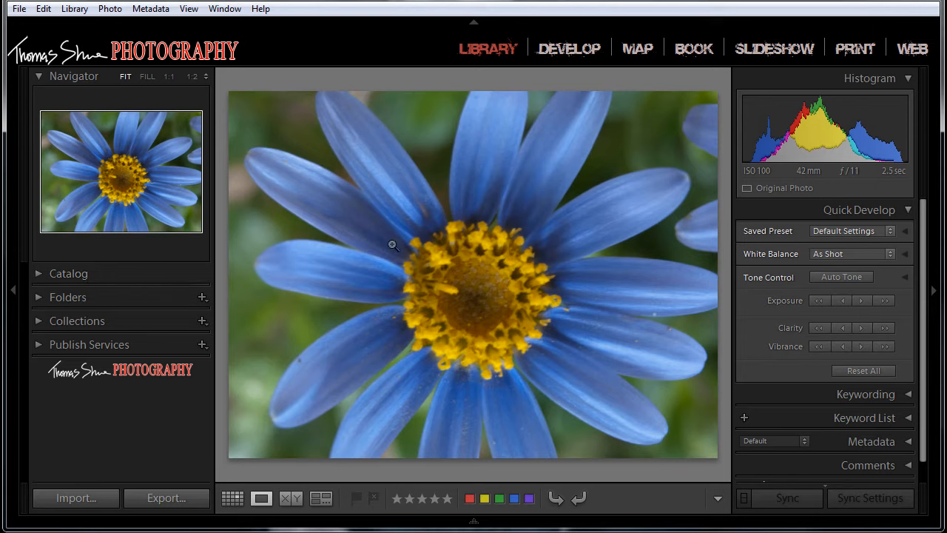
mouse_move(407, 217)
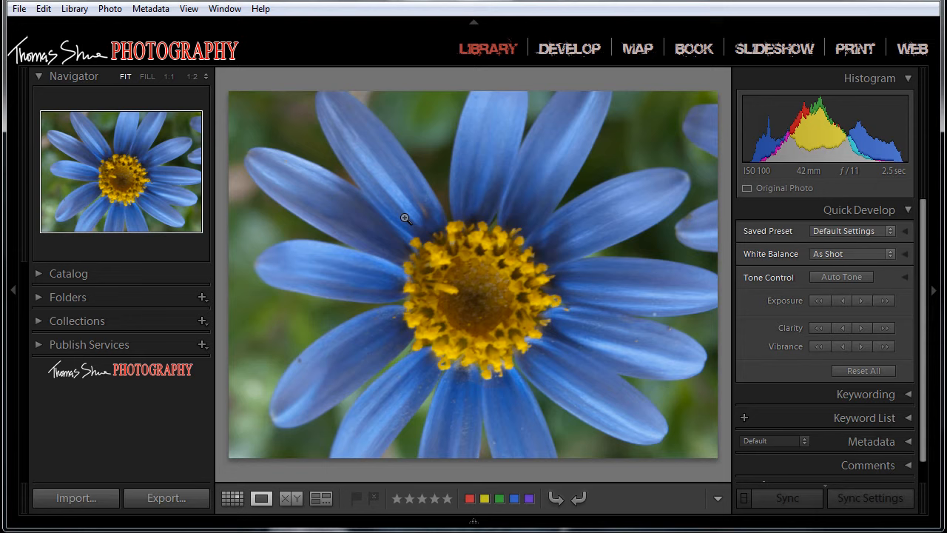
mouse_move(43, 309)
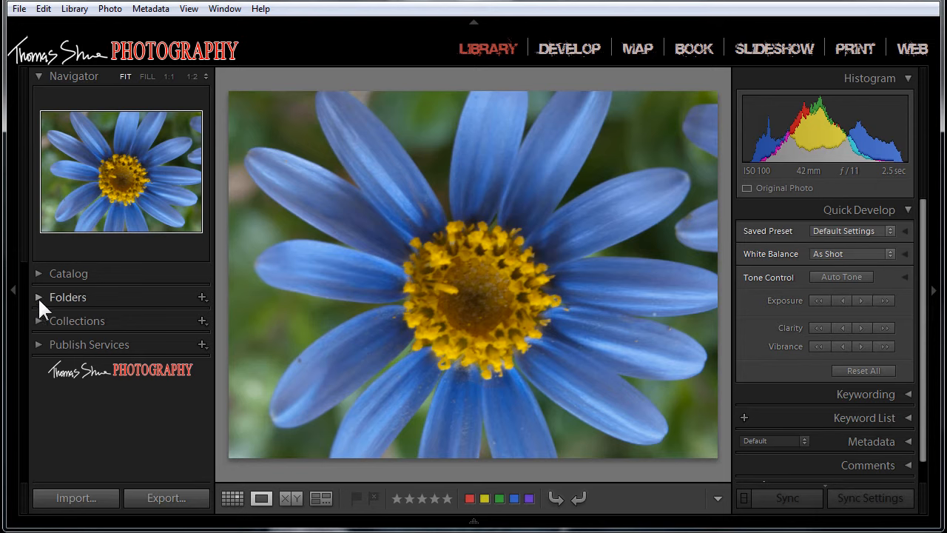
- Expand Lightroom's Folders by drive and reveal Pictures Live here in Explorer
click(39, 297)
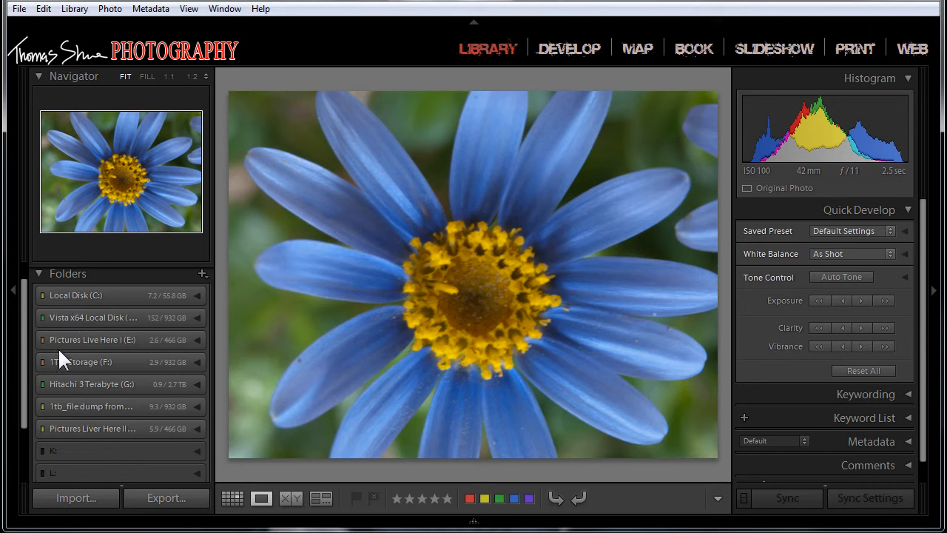
mouse_move(155, 309)
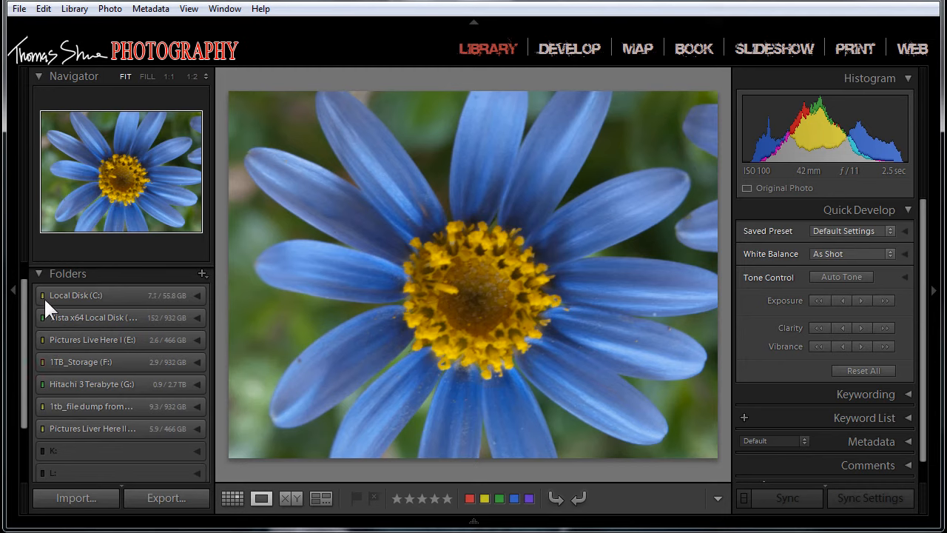
mouse_move(92, 317)
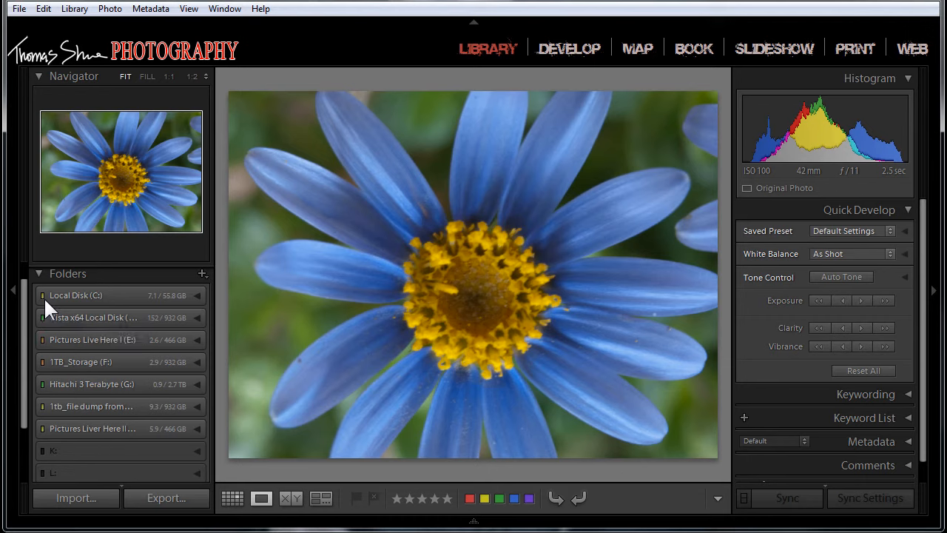
mouse_move(126, 373)
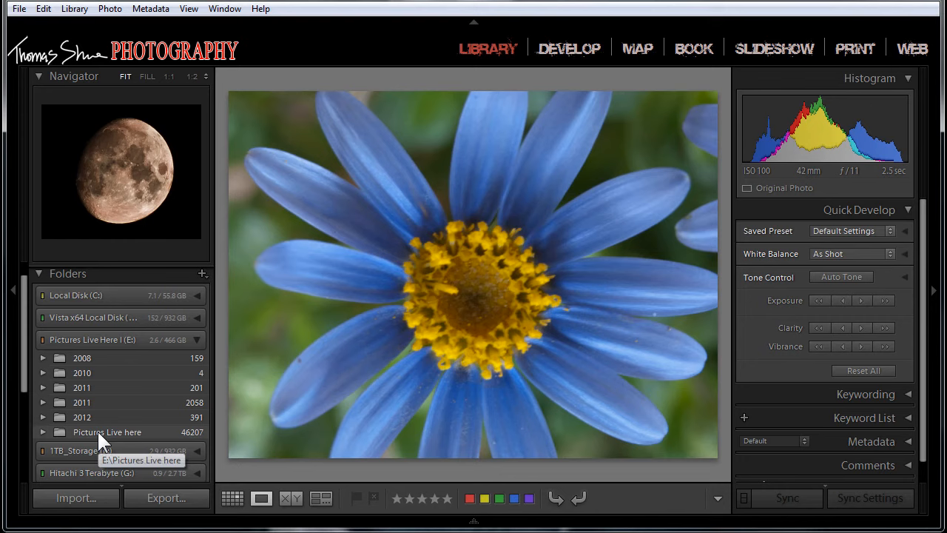
right_click(106, 432)
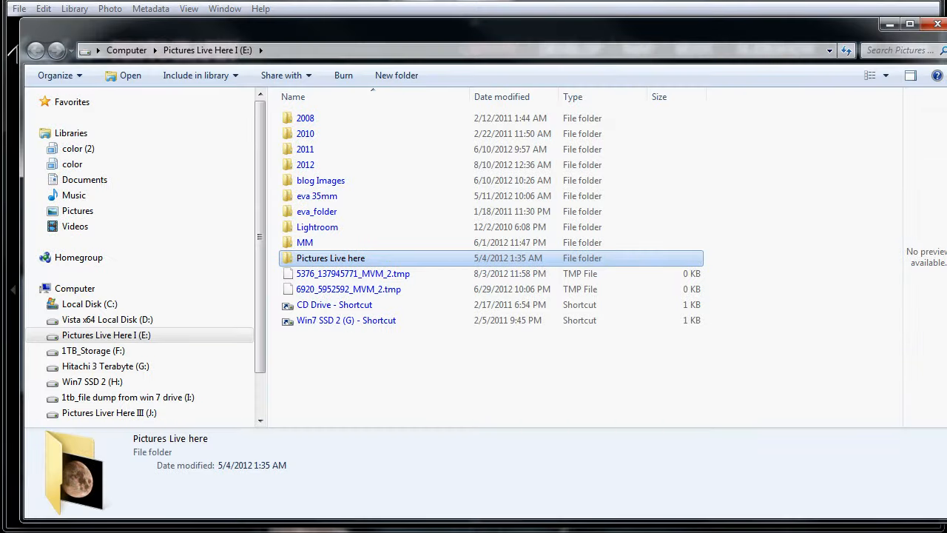
mouse_move(330, 42)
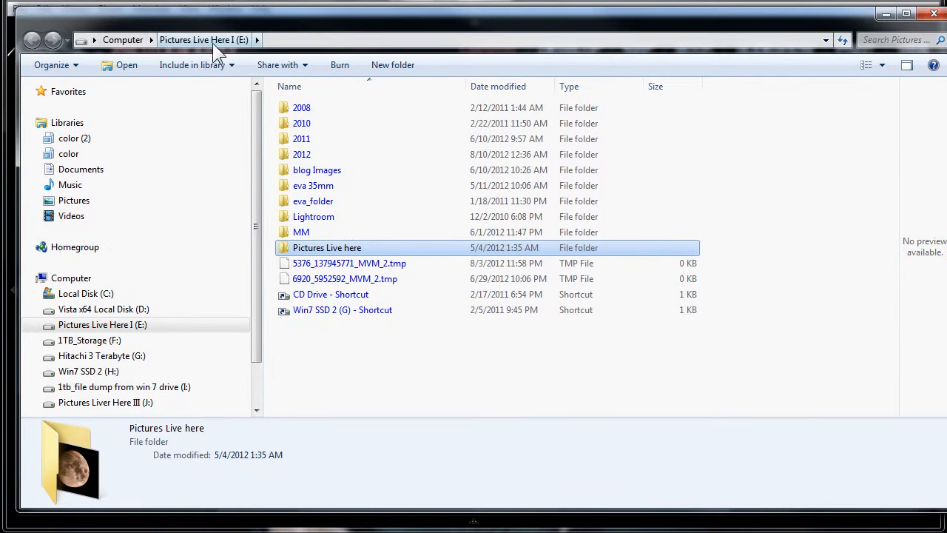
mouse_move(758, 78)
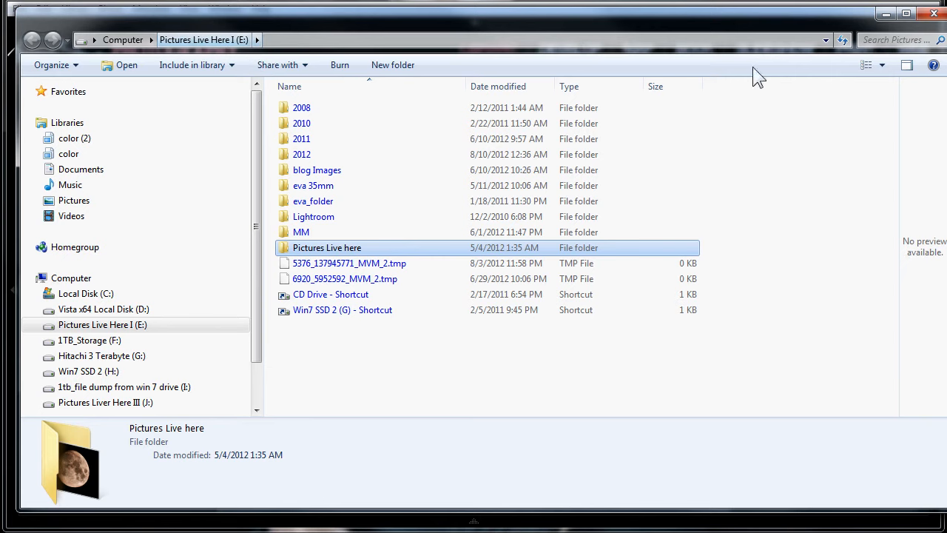
mouse_move(829, 103)
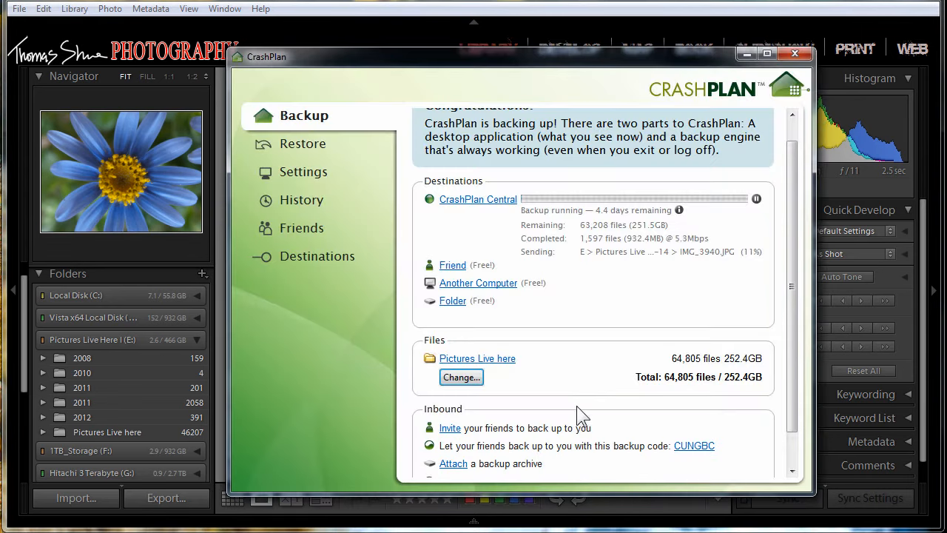
- Open CrashPlan's Change File Selection dialog from the Files section
click(461, 377)
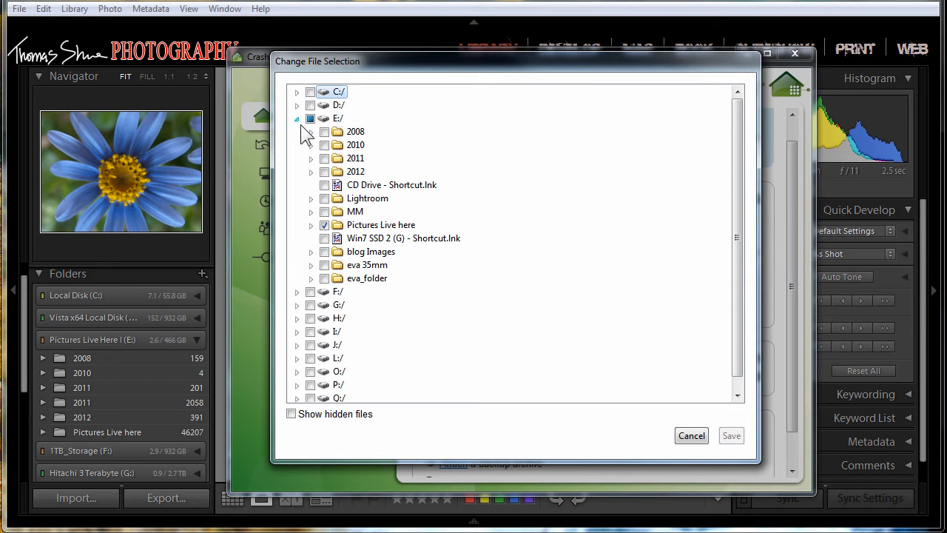
- Re-expand E:/ and tick 2008, 2010, 2011, 2012, blog Images, eva 35mm and eva_folder
click(297, 119)
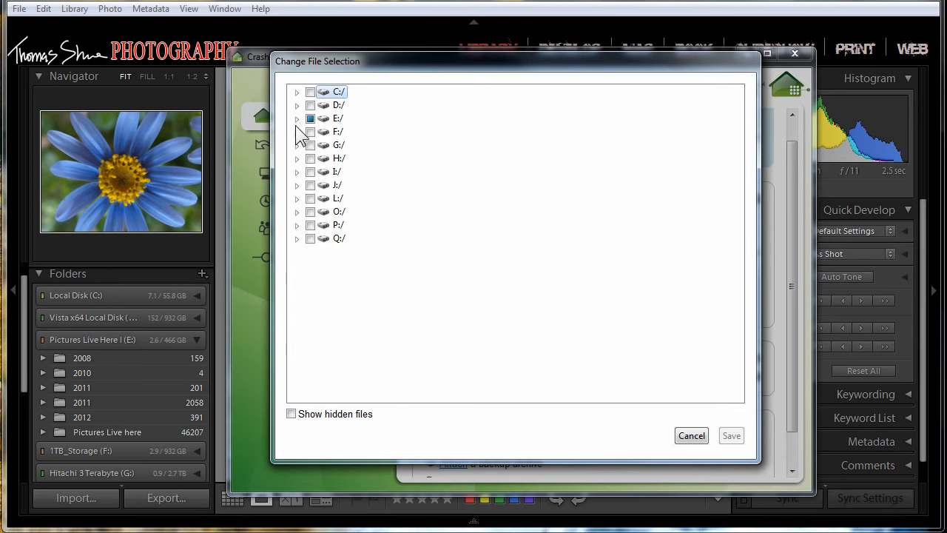
click(297, 119)
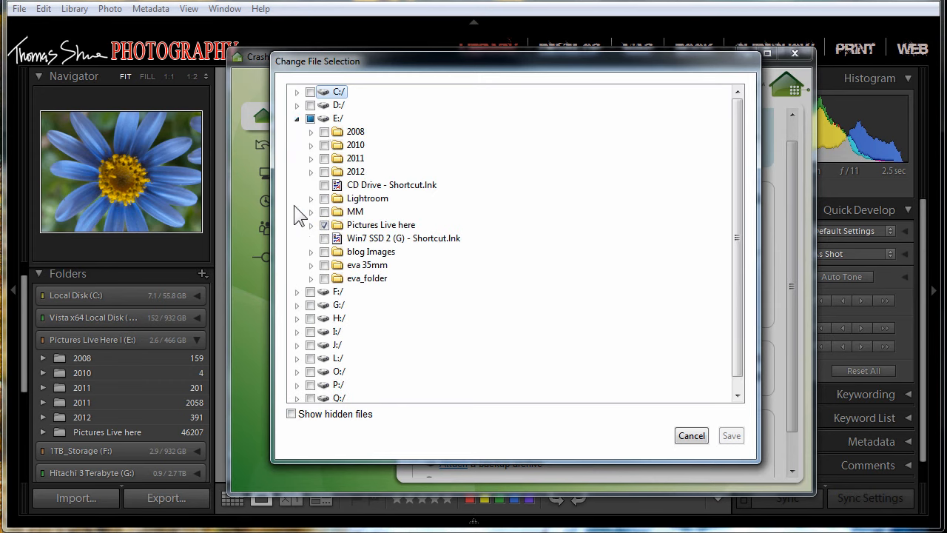
mouse_move(514, 157)
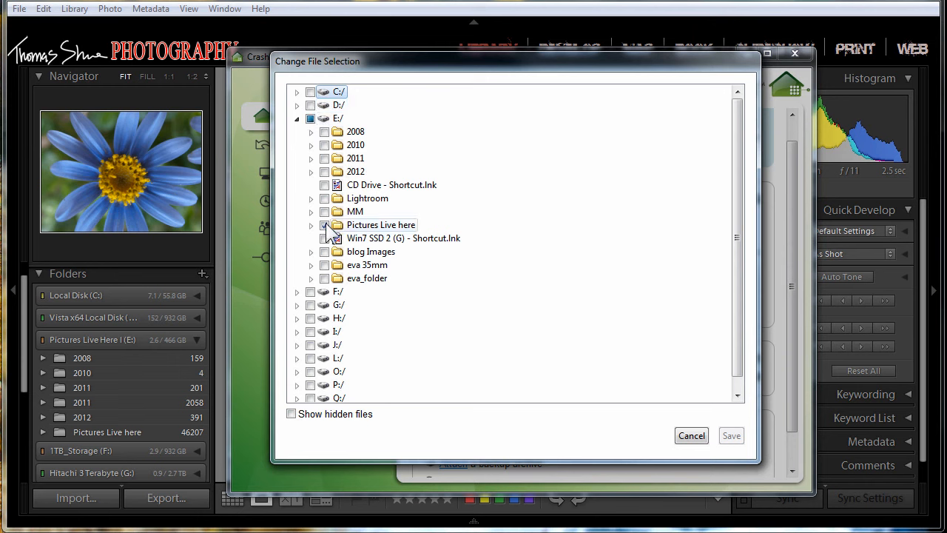
click(323, 225)
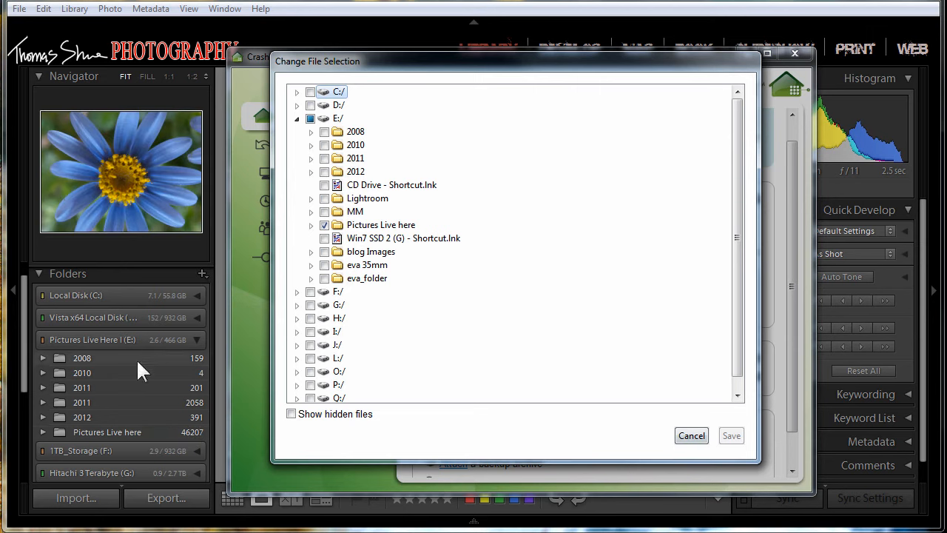
click(324, 131)
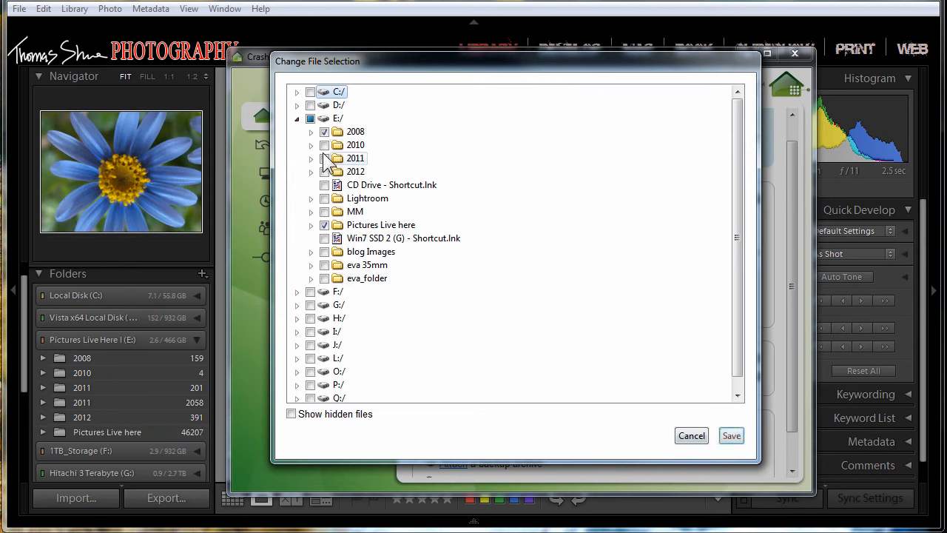
click(324, 158)
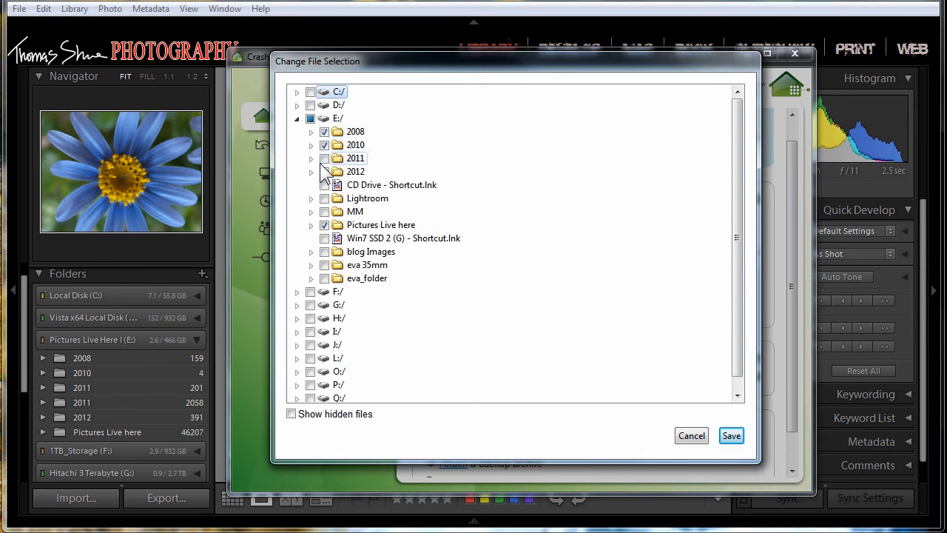
click(325, 158)
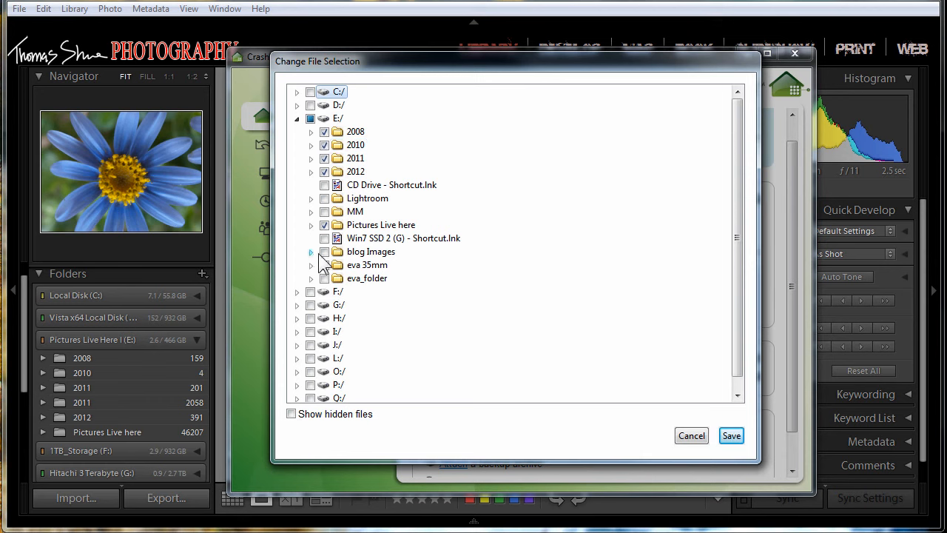
click(324, 251)
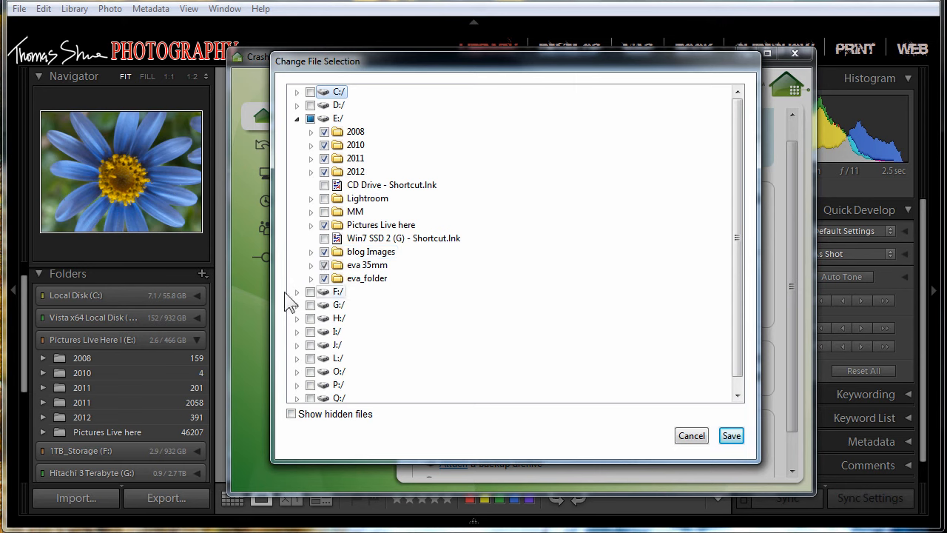